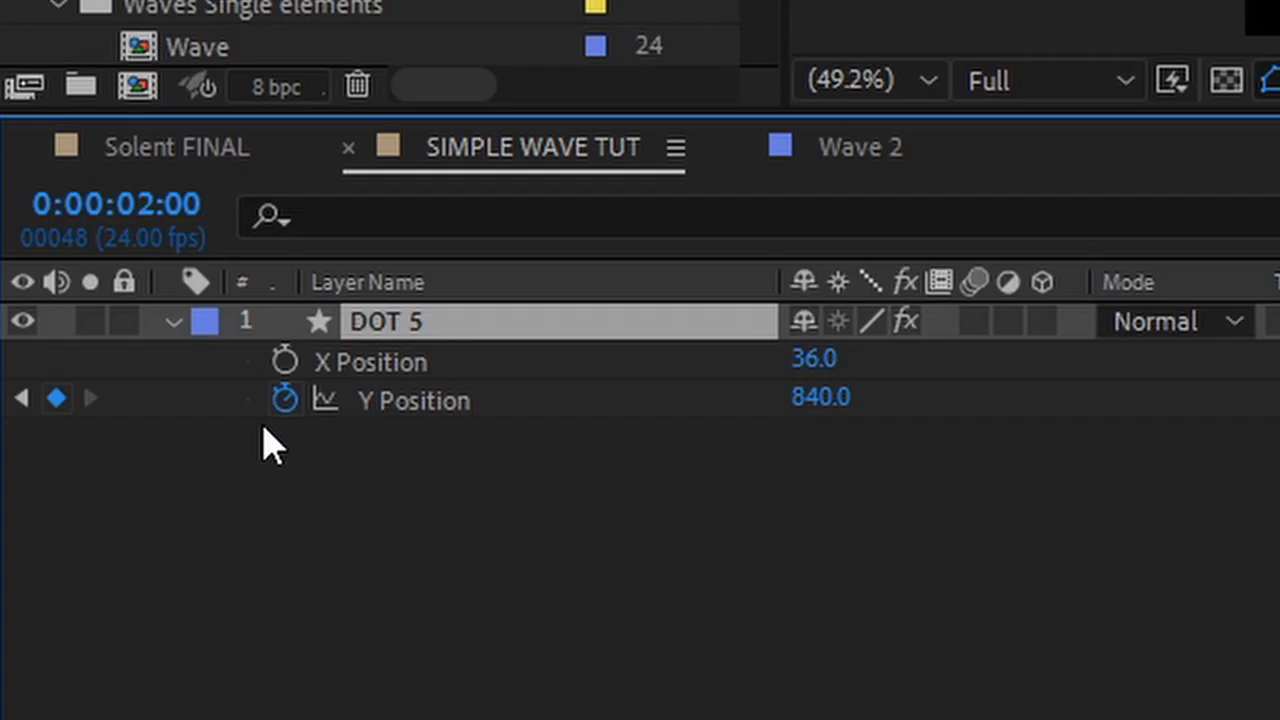
- Separate DOT 5's Position and keyframe Y Position at 840.0 at 0:00:02:00
left_click(285, 400)
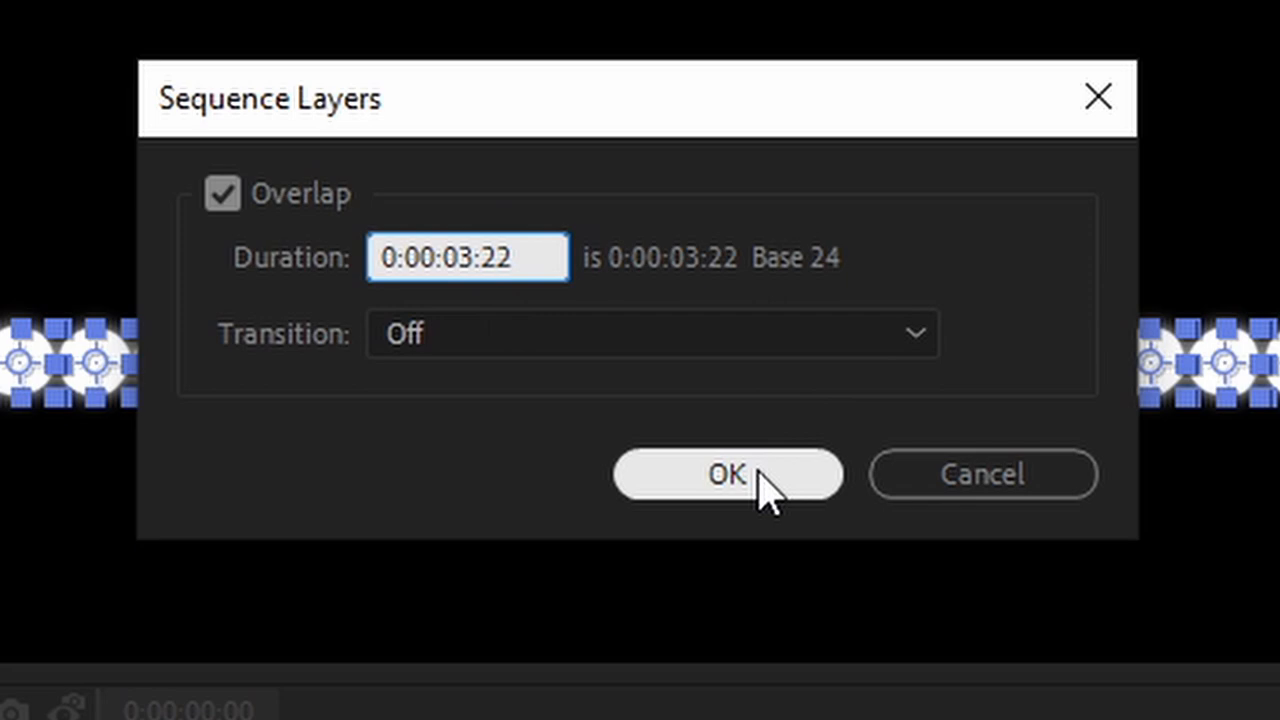
- Sequence the DOT layers with overlap, duration 0:00:03:22, so each starts slightly later
left_click(726, 474)
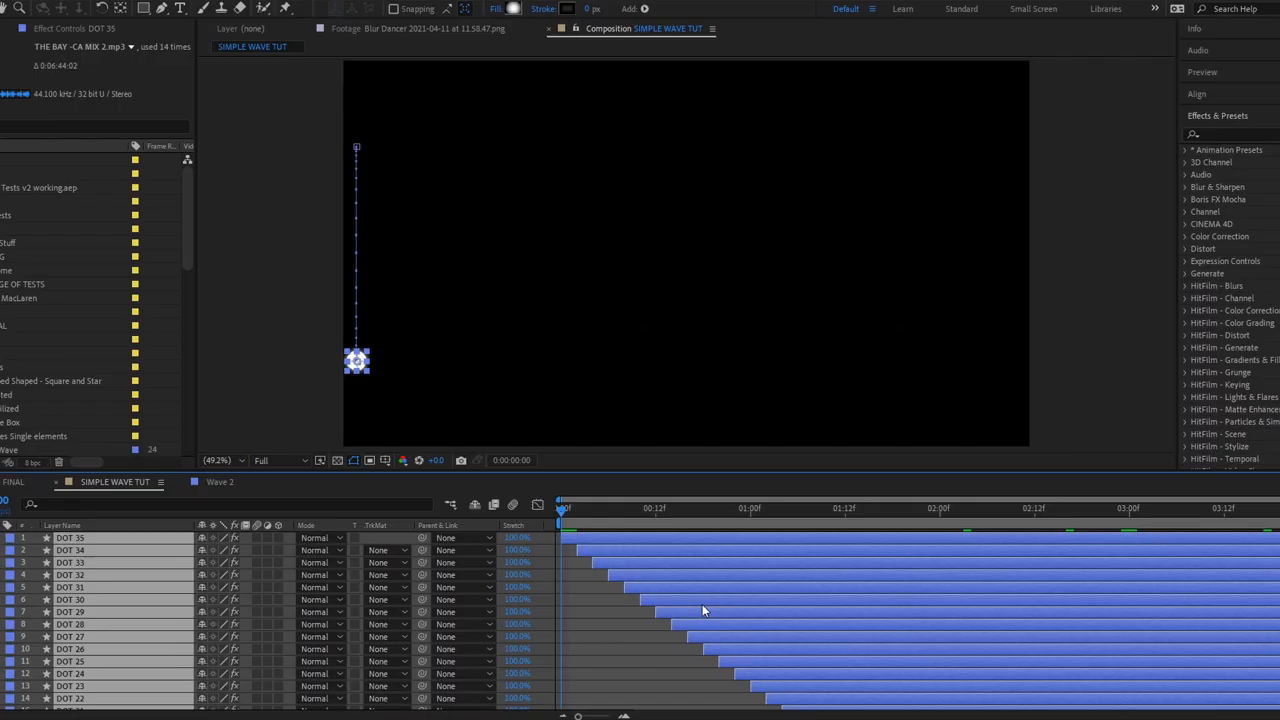